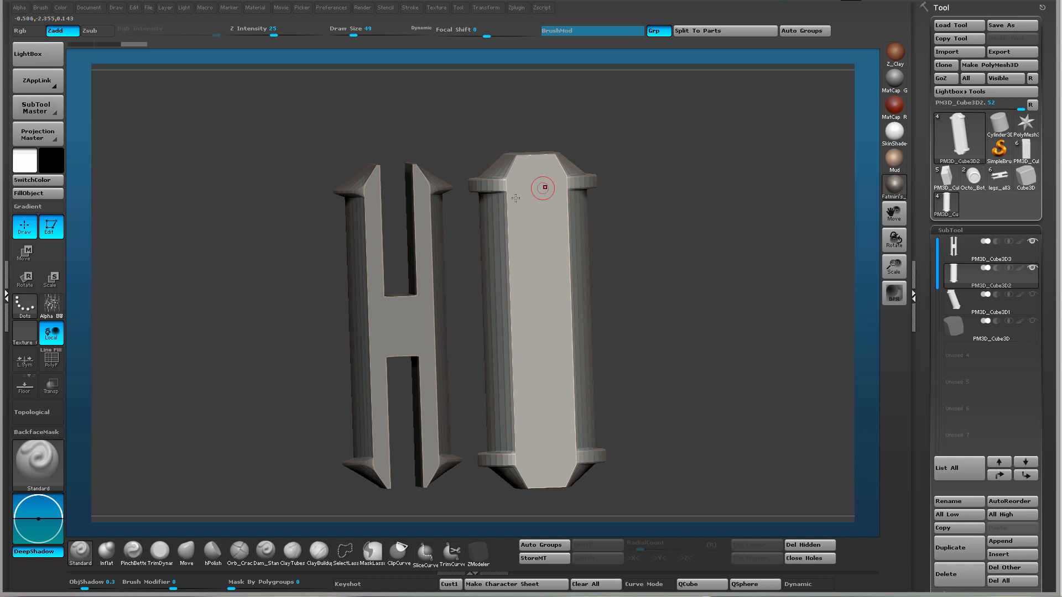
Create a polygon cylinder and fit it around the base of the split pin reference
drag(541, 189, 569, 301)
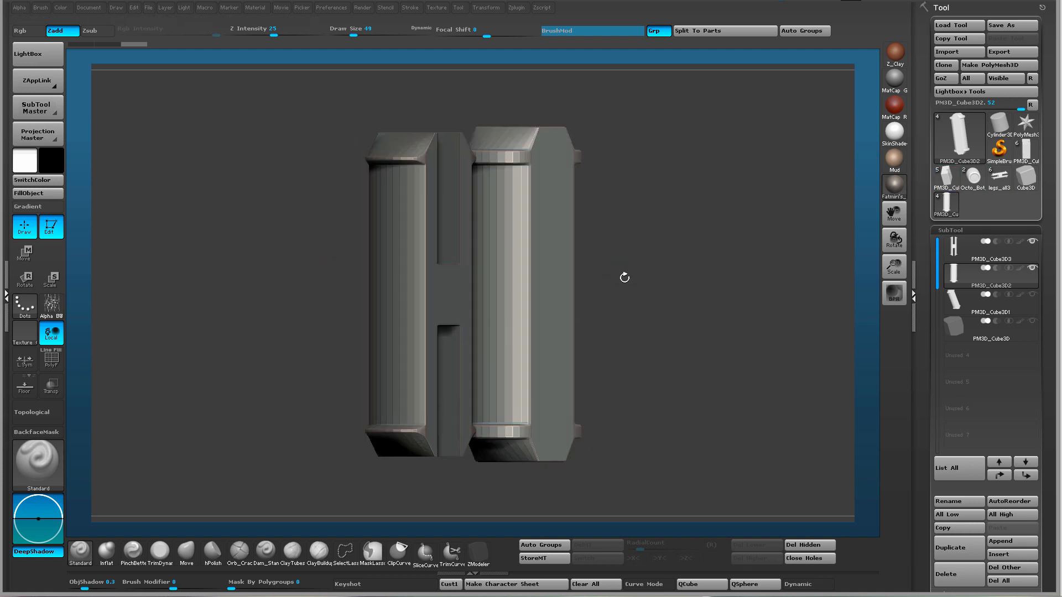
drag(623, 278, 671, 327)
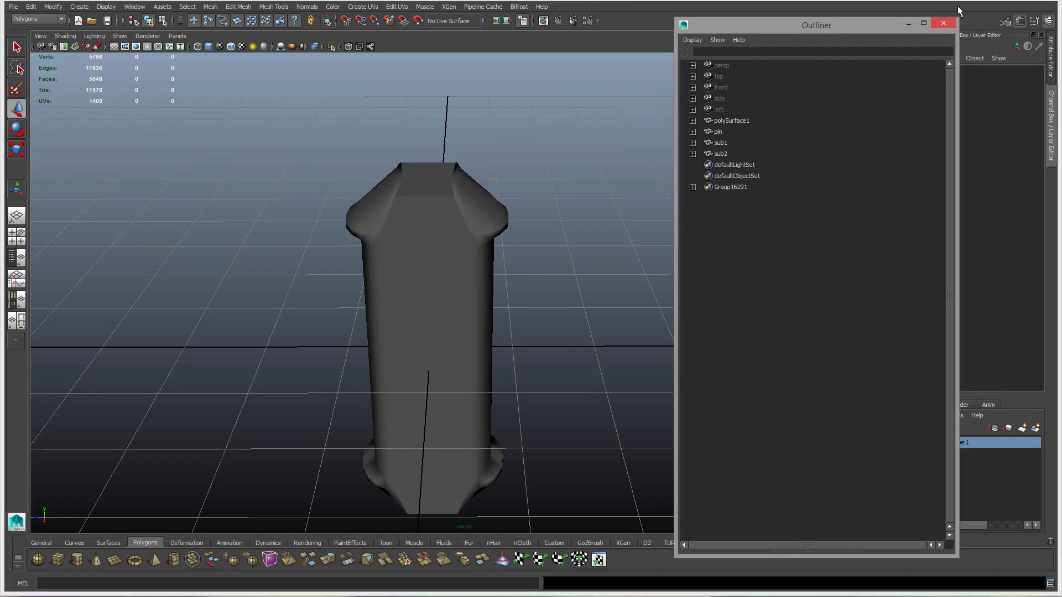
click(940, 24)
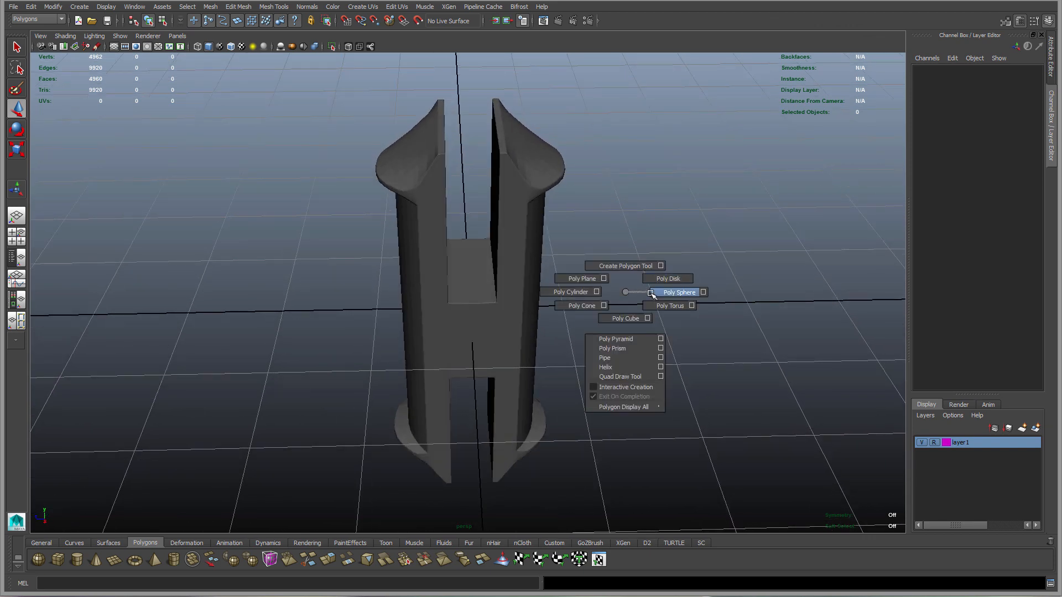
click(570, 292)
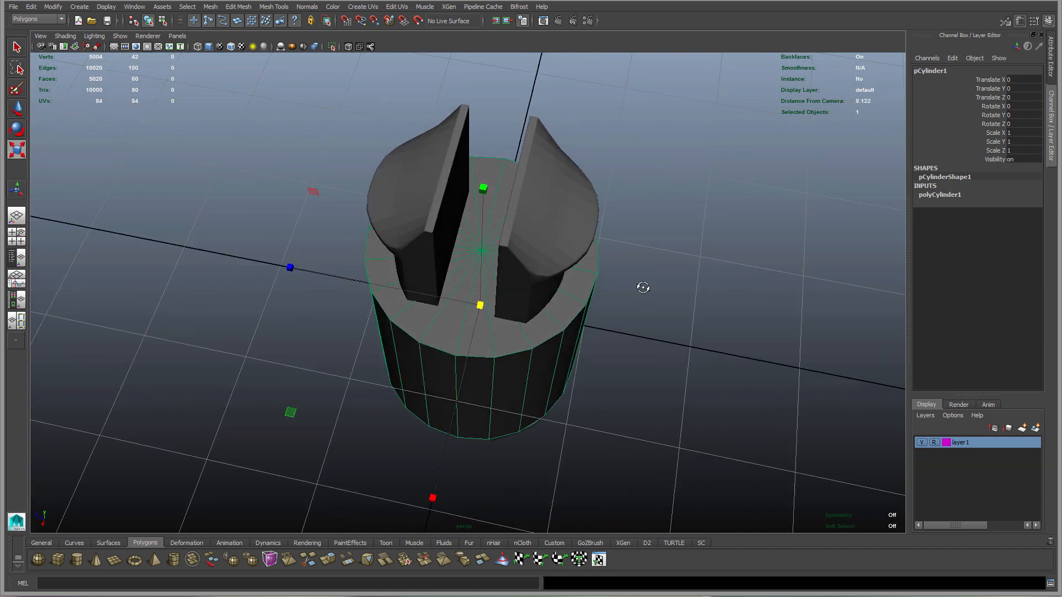
drag(480, 305, 478, 320)
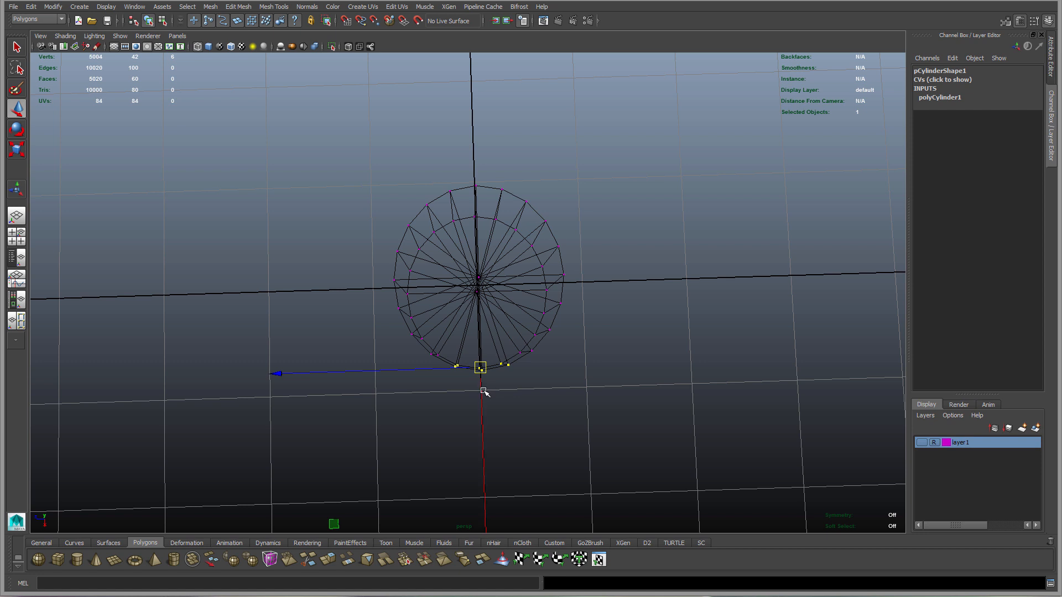
mouse_move(484, 389)
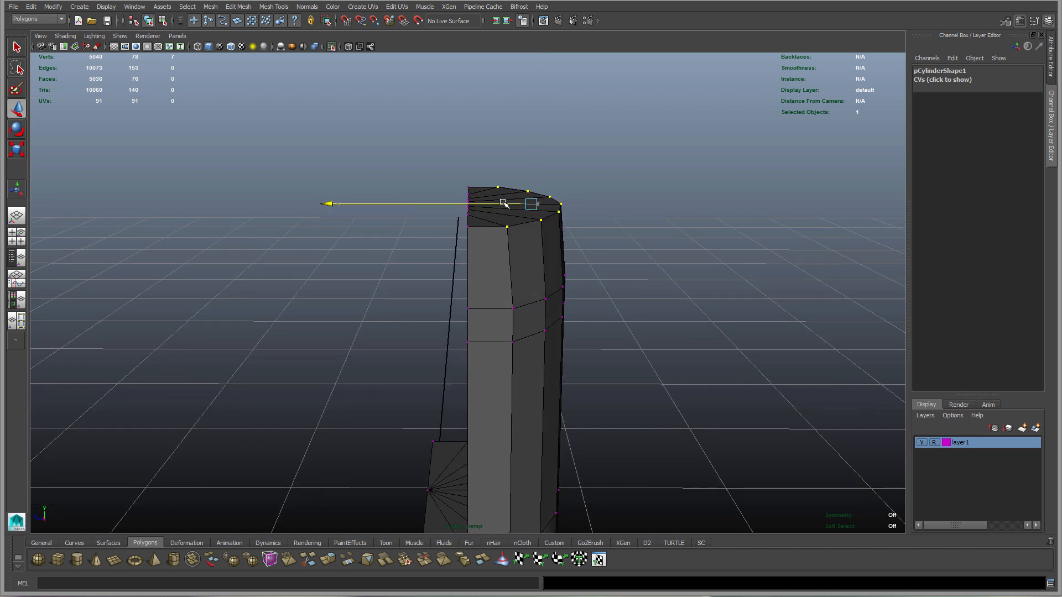
Shift the leg's top vertices along X so its tip slants
drag(504, 204, 323, 206)
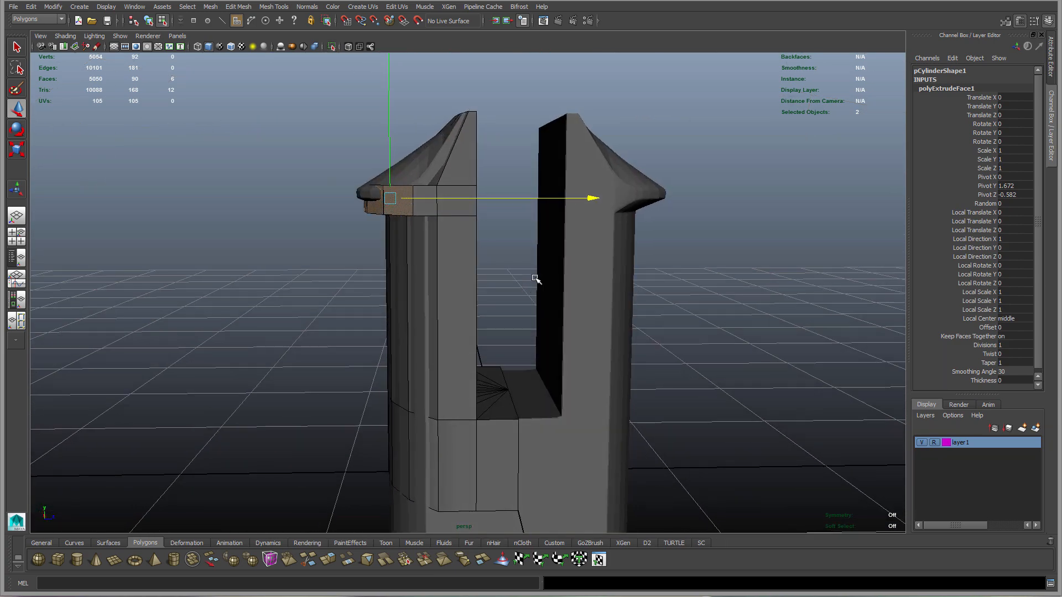
Extrude the top side faces outward and tweak vertices into a flared barb lip
drag(535, 278, 488, 296)
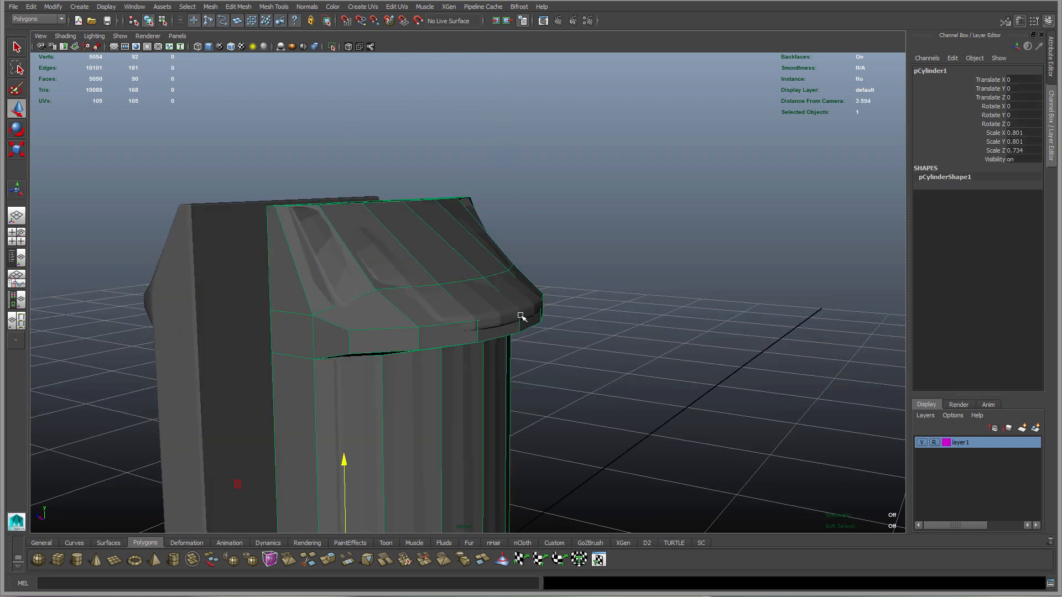
drag(521, 316, 358, 267)
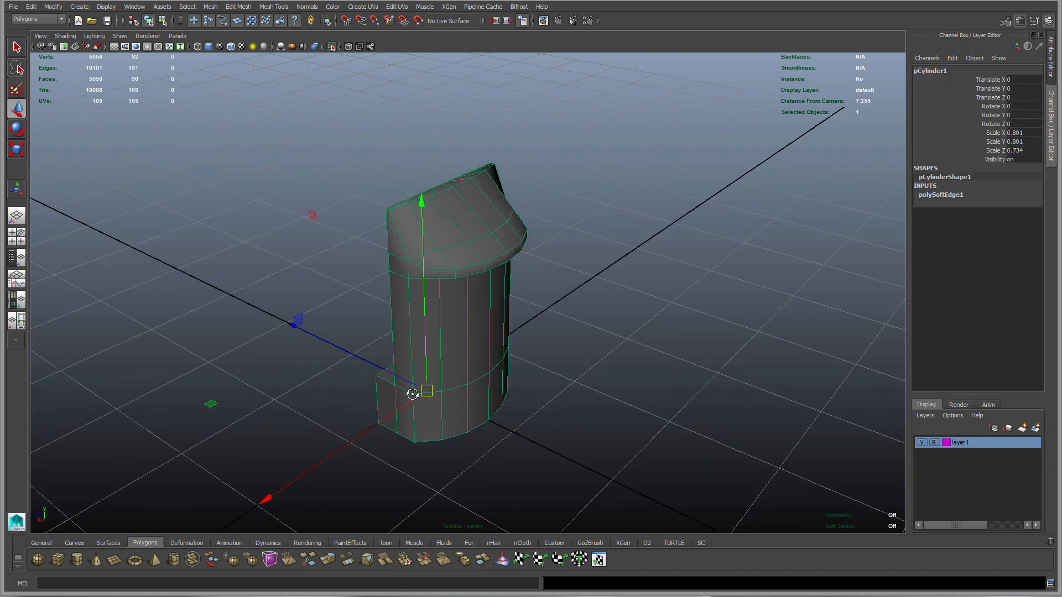
Orbit around the pin leg to review its softened edges and overall shape
drag(412, 394, 531, 273)
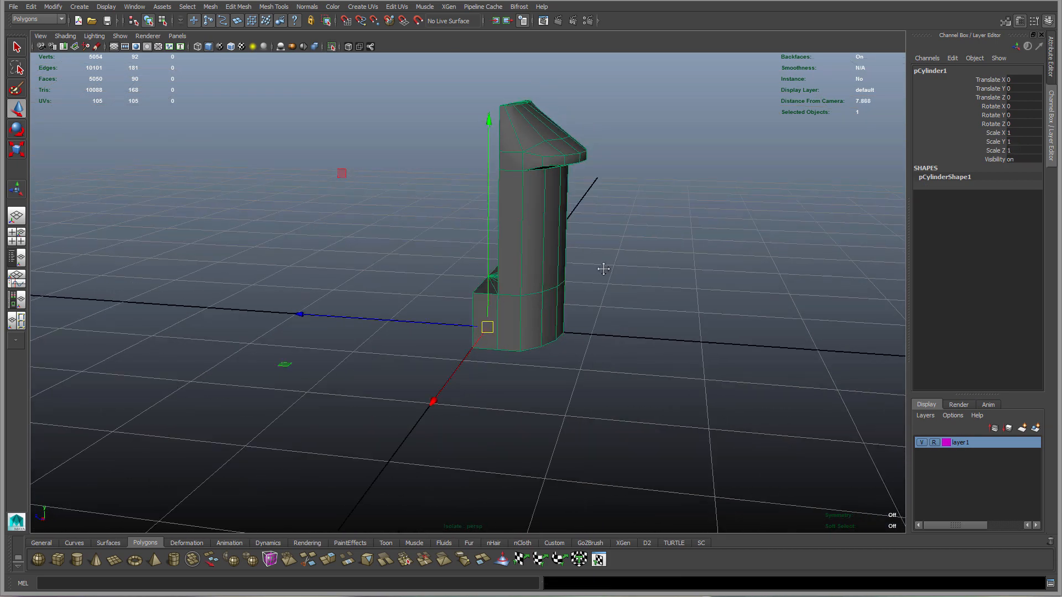
drag(603, 269, 567, 292)
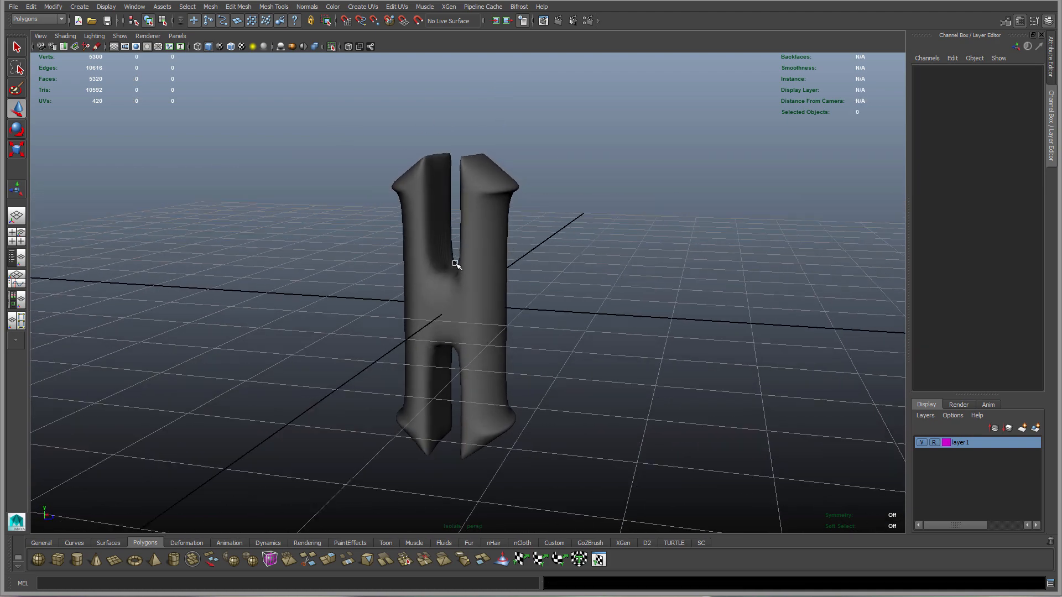
Select the low-poly pCylinder5 split pin and orbit to inspect its flared caps
click(453, 267)
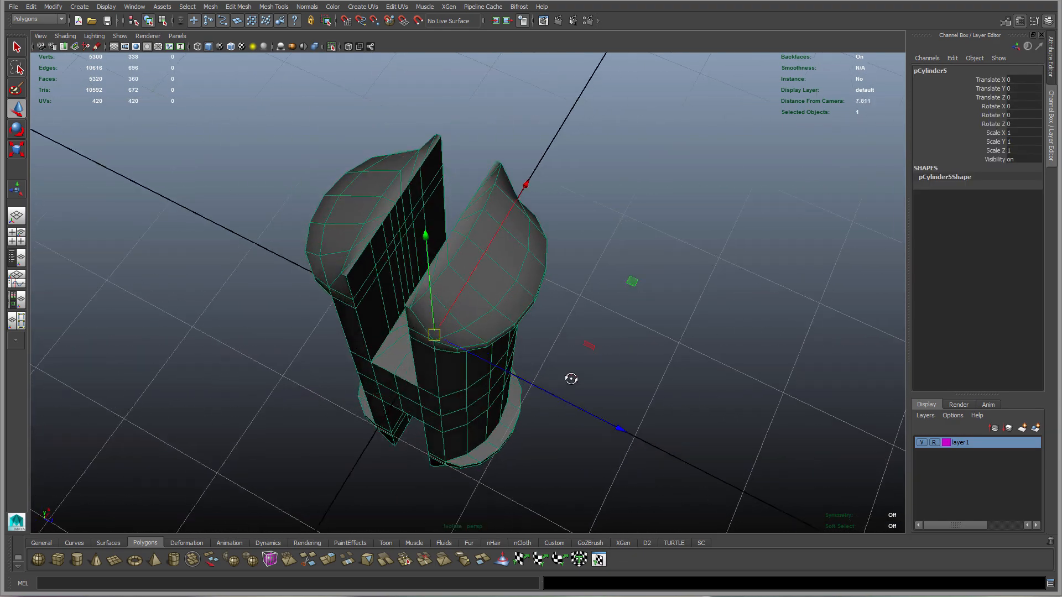
drag(570, 378, 666, 255)
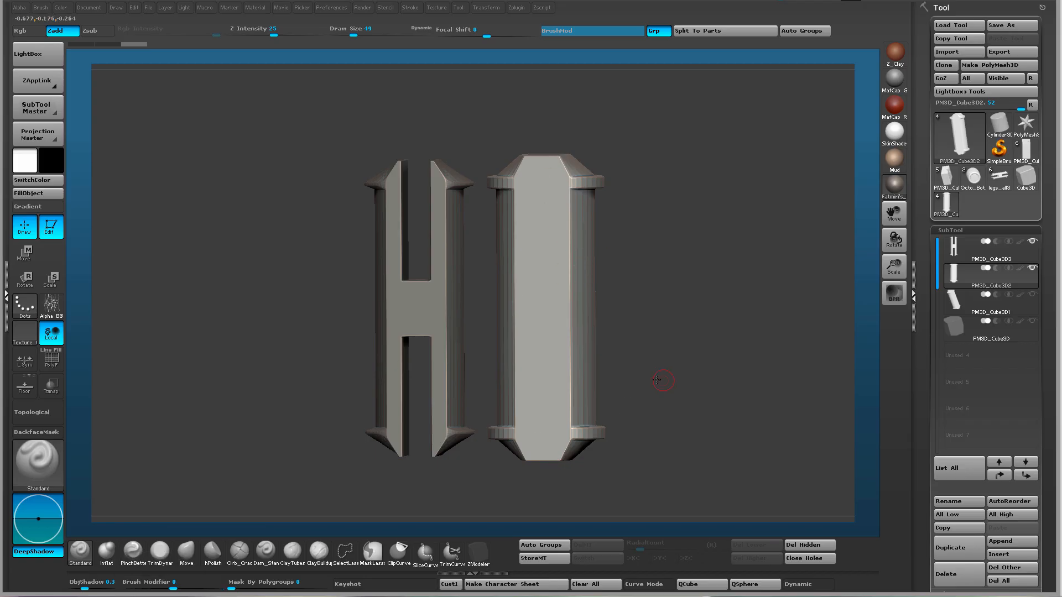
Rotate the ZBrush canvas around the split pin and solid pin SubTools
drag(657, 379, 504, 348)
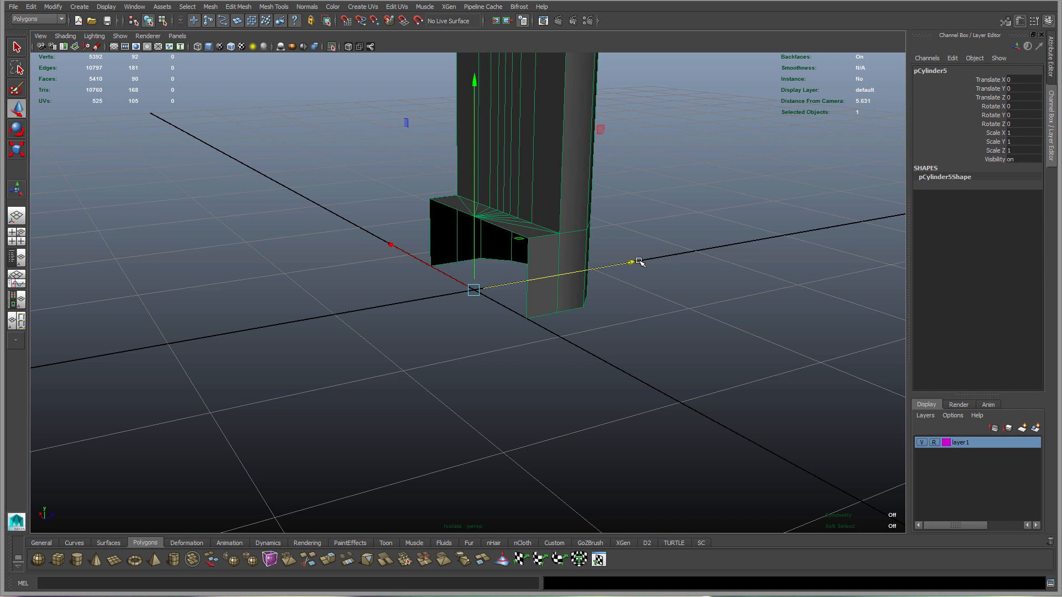
Push the extruded bottom faces of pCylinder5 outward along Z into a protruding lip
drag(640, 262, 447, 325)
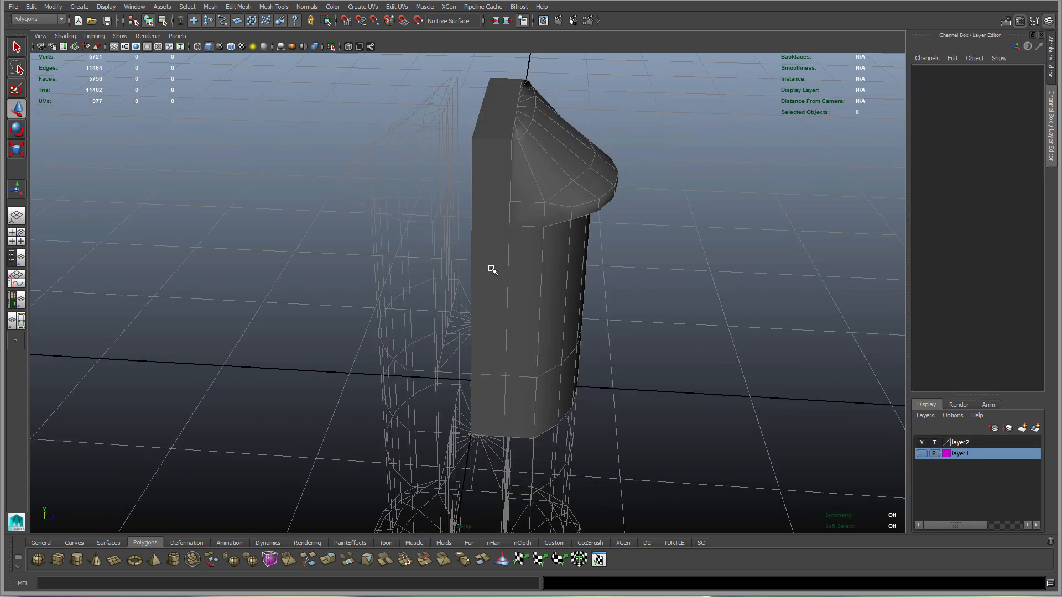
Select the half-cylinder prong and move its top vertices into an overhanging lip
click(492, 272)
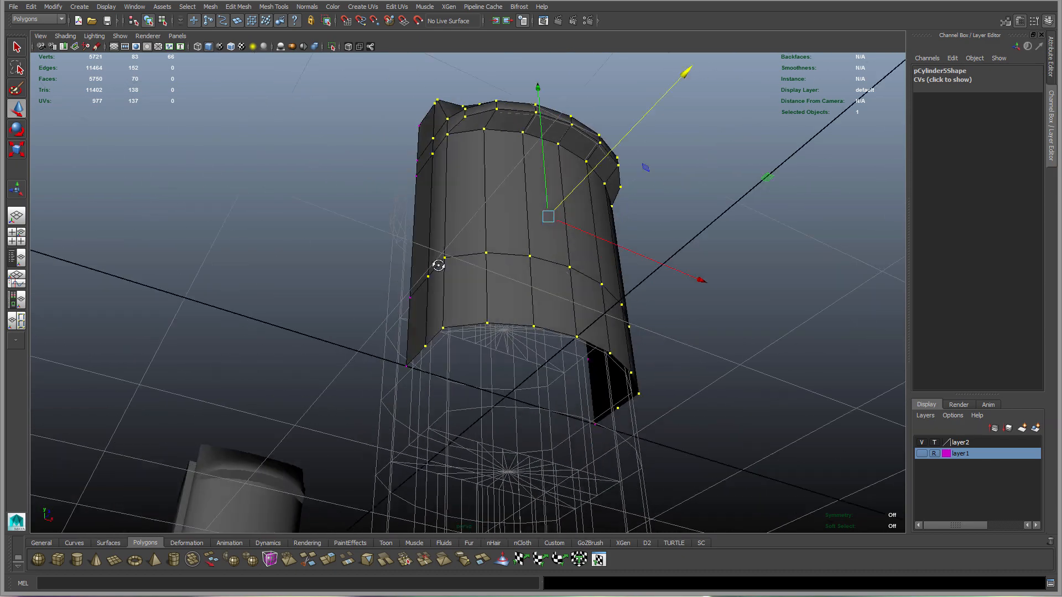
drag(438, 264, 456, 334)
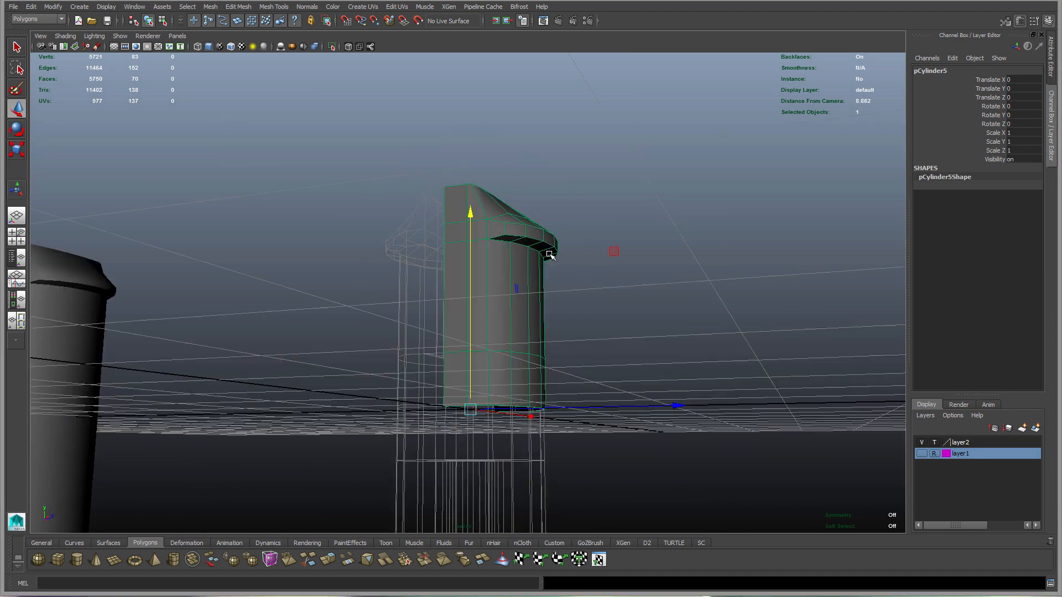
Merge the solid pin's overlapping vertices into a watertight mesh, then deselect to review the three pins
drag(552, 255, 644, 270)
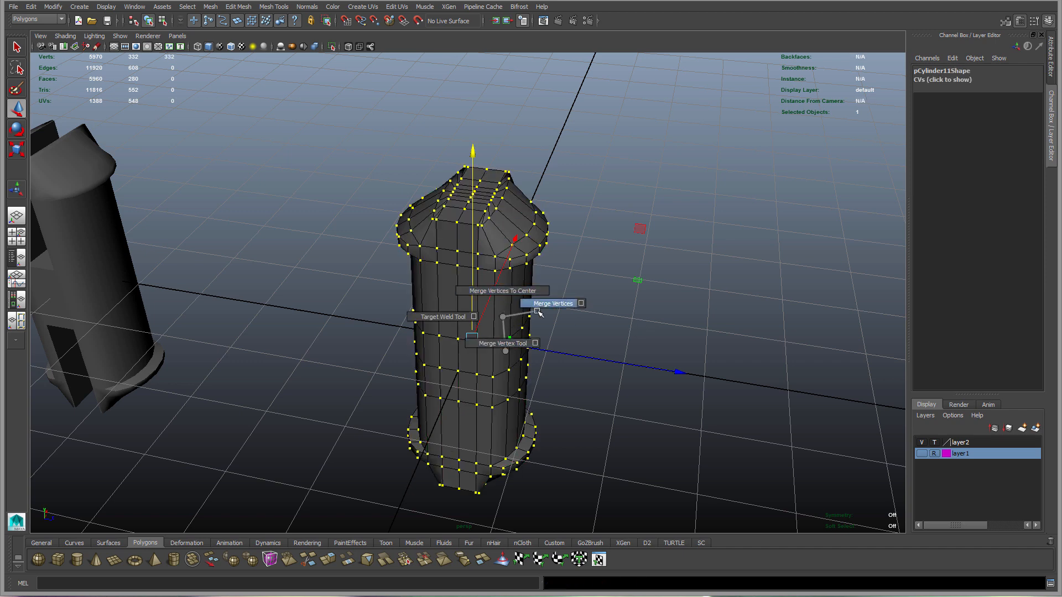
click(552, 303)
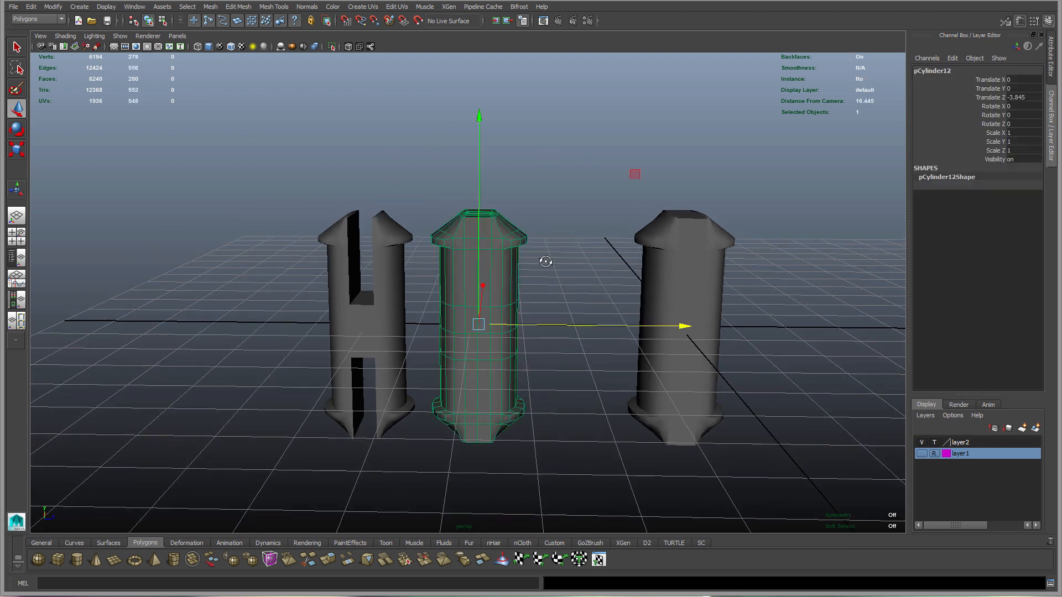
click(376, 286)
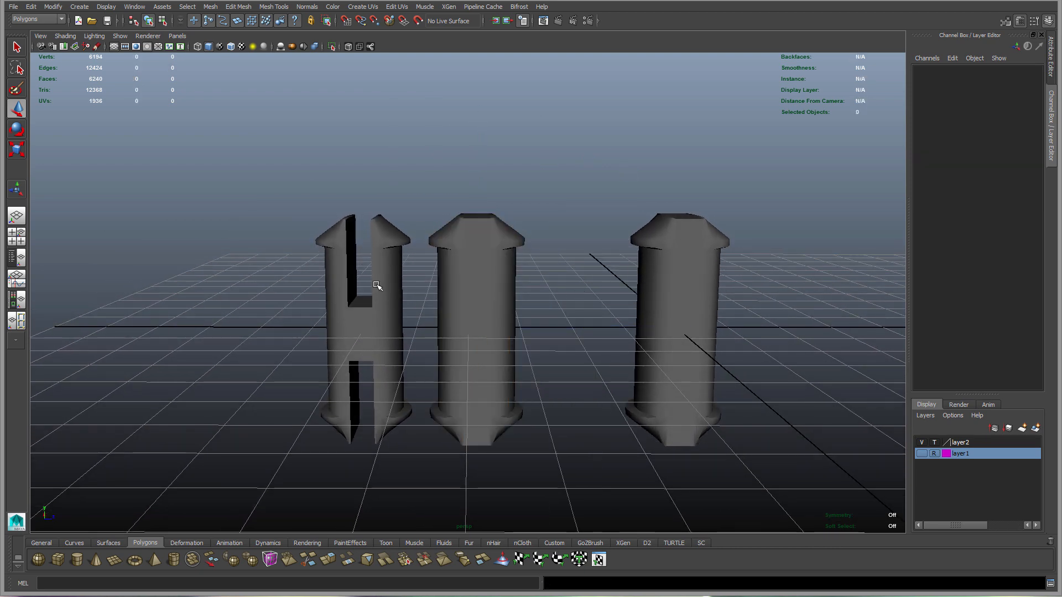